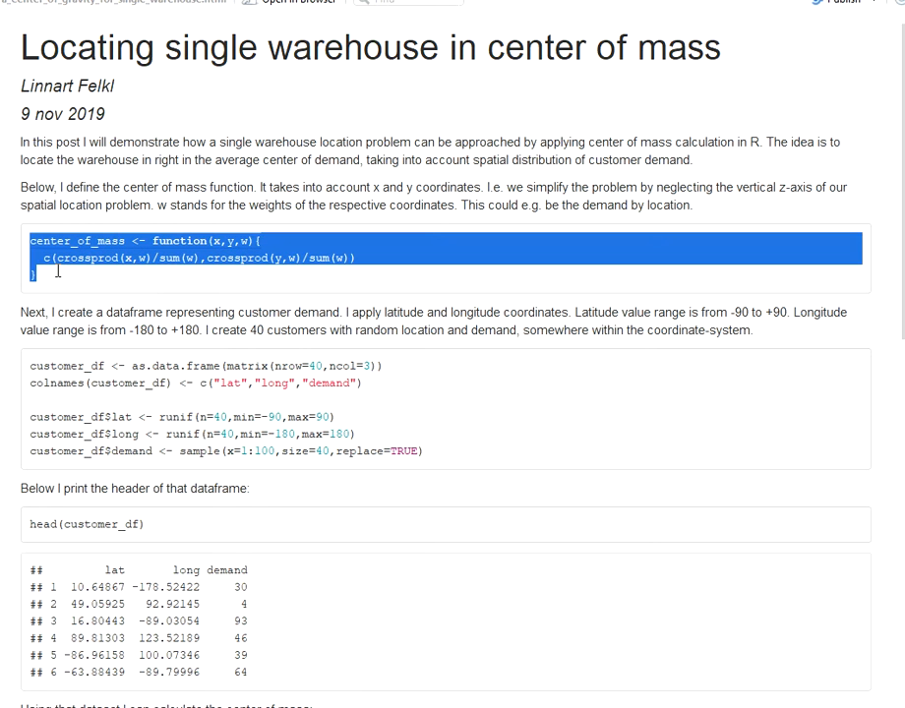
left_click(64, 284)
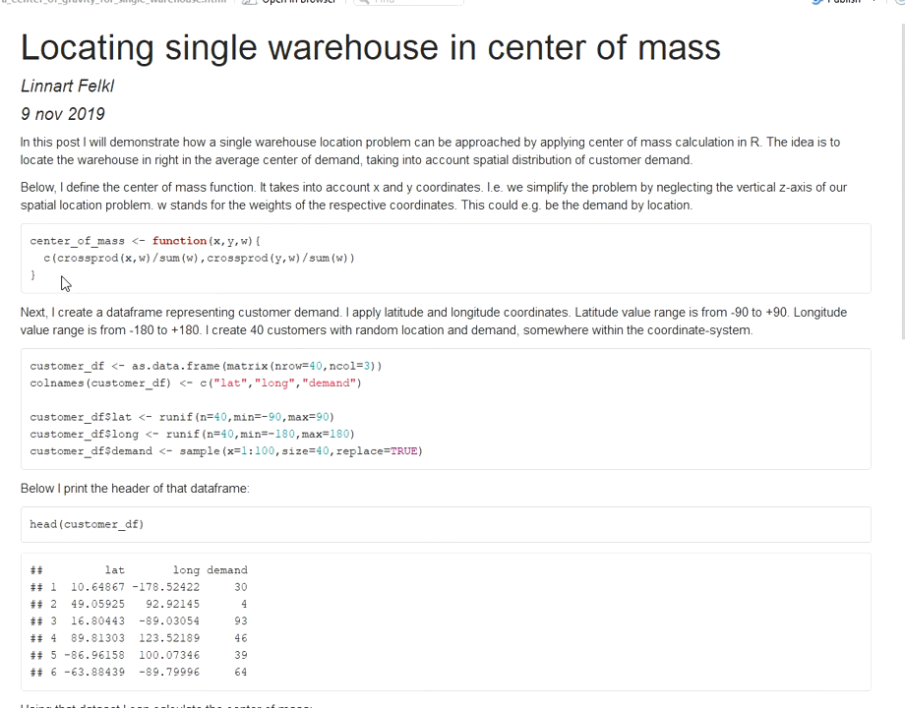
mouse_move(75, 266)
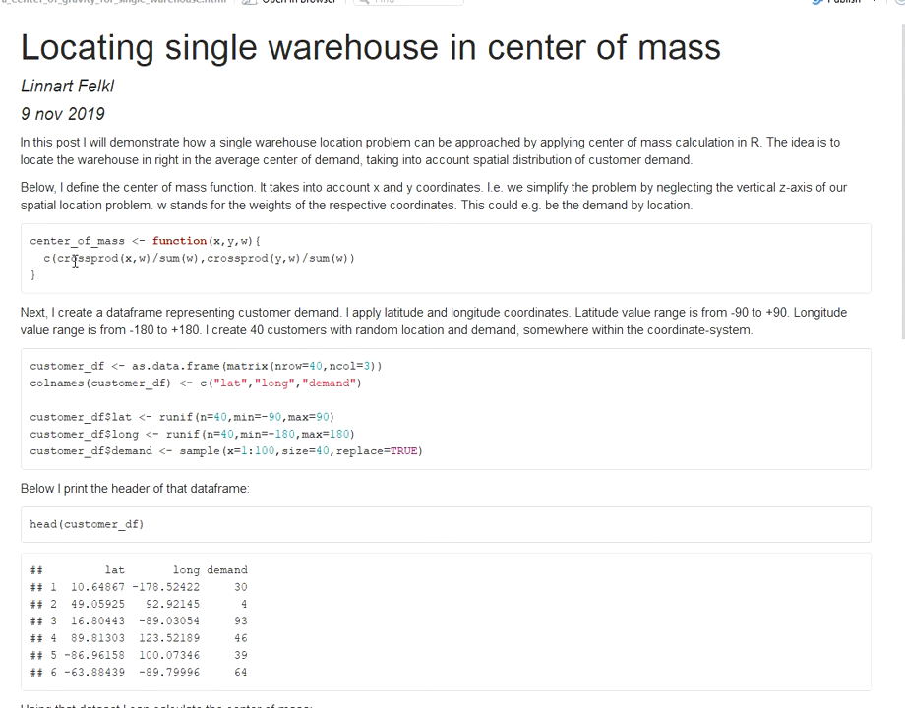
double_click(77, 258)
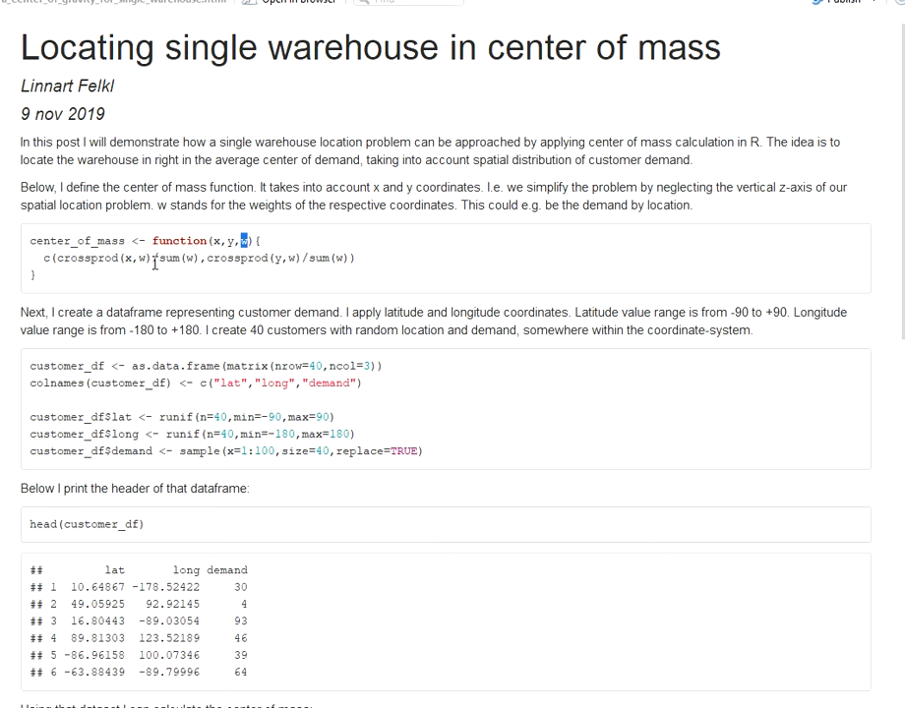
mouse_move(228, 263)
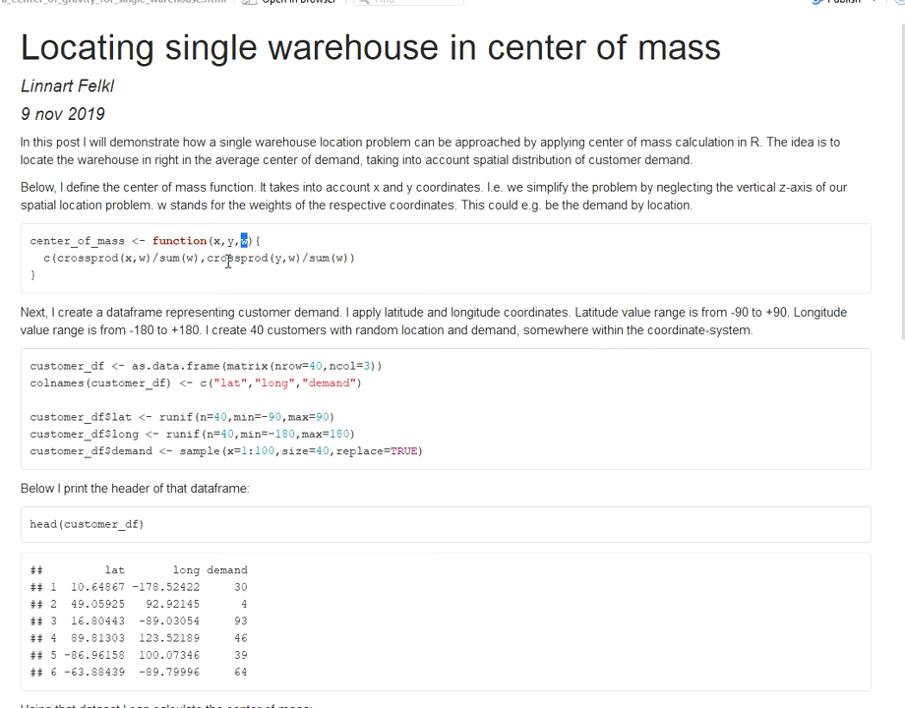
double_click(76, 257)
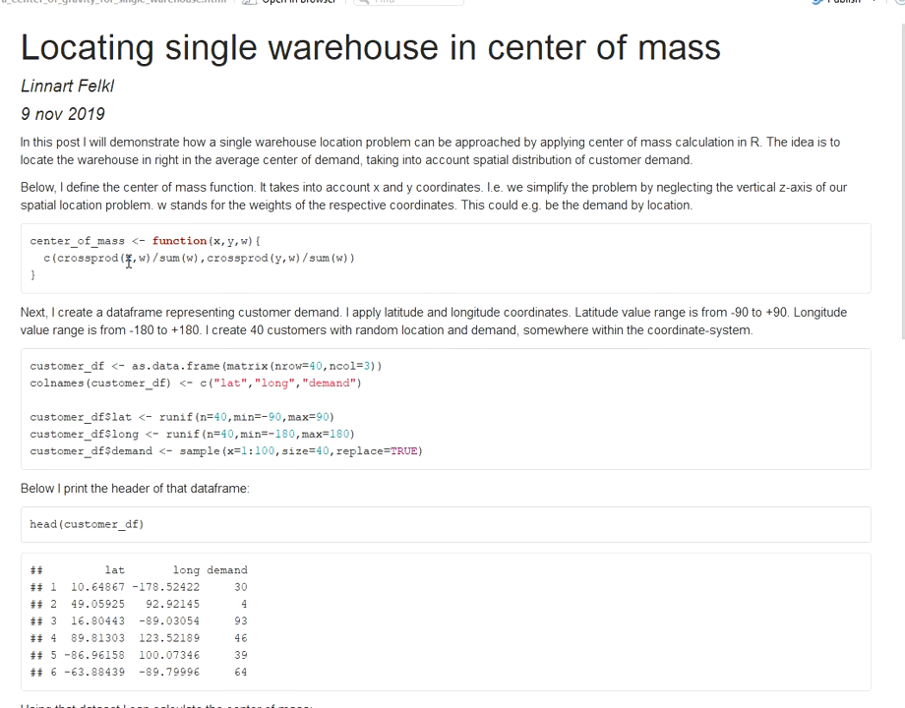
double_click(130, 257)
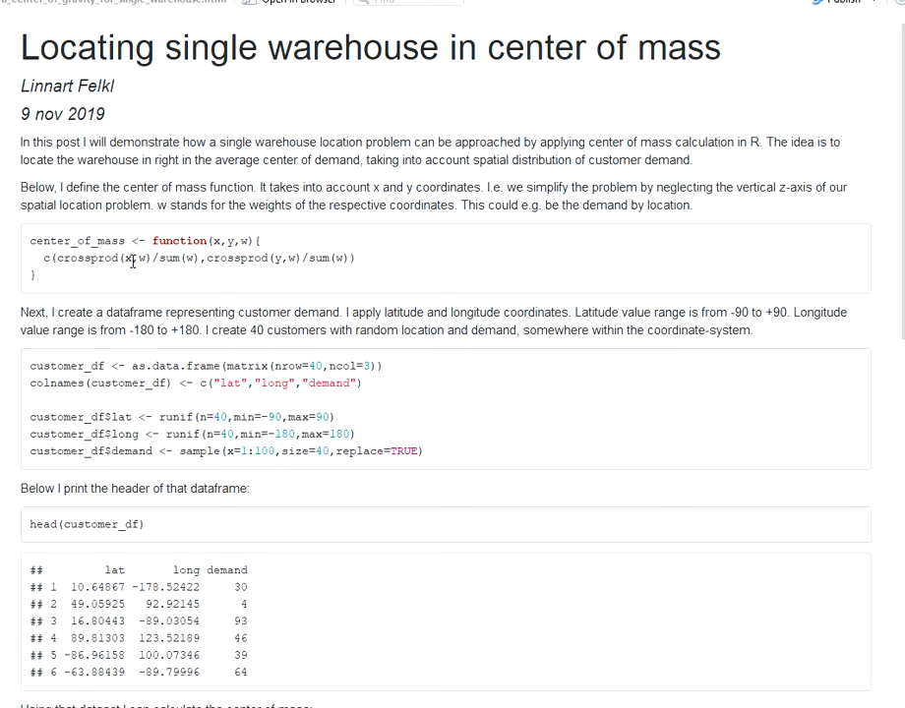
mouse_move(179, 262)
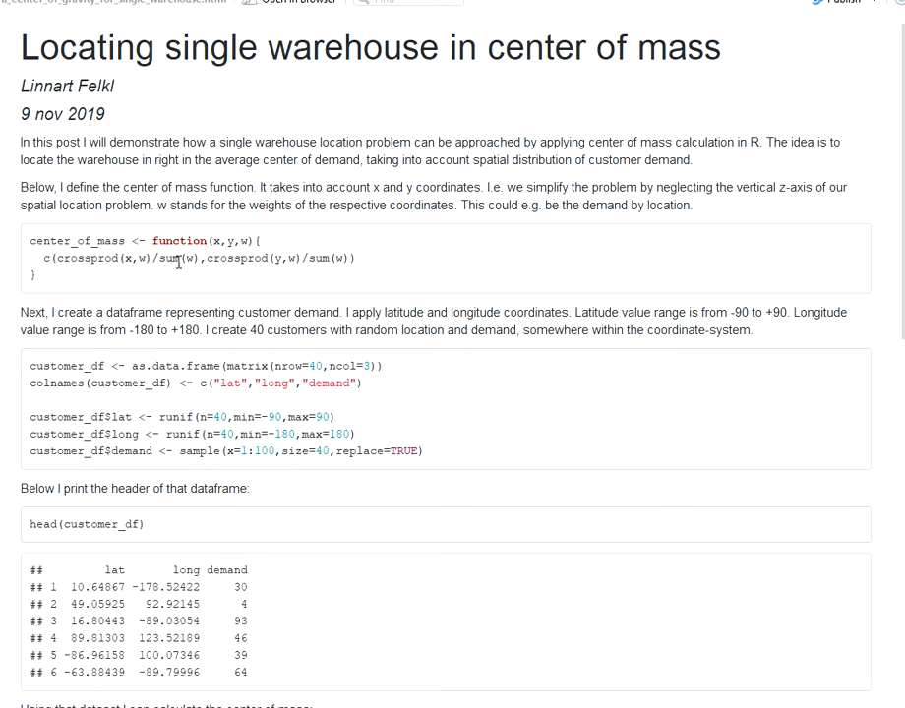
double_click(237, 258)
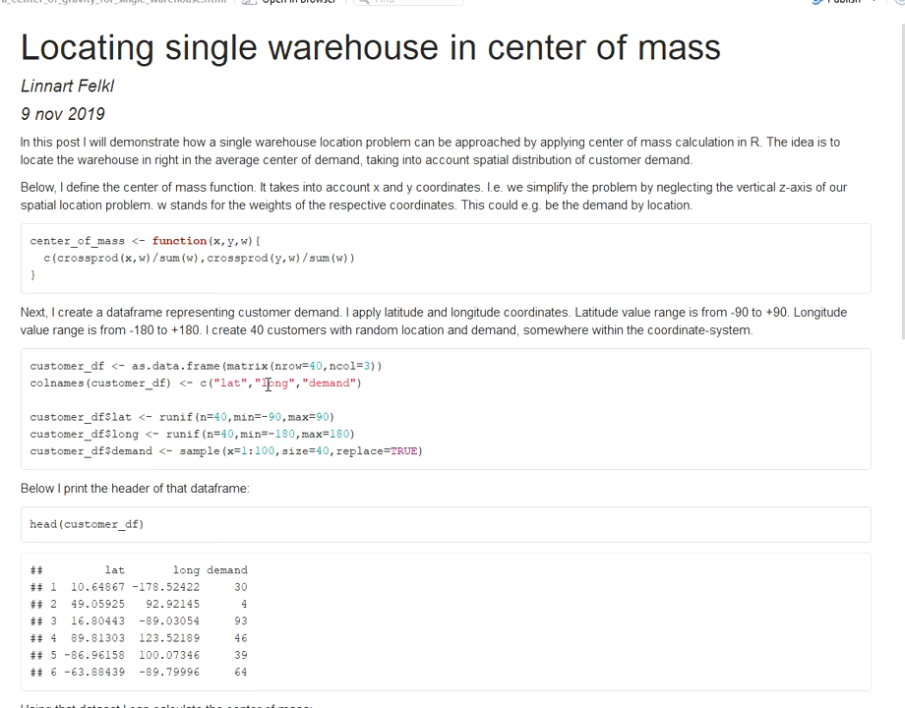
scroll("down", 3)
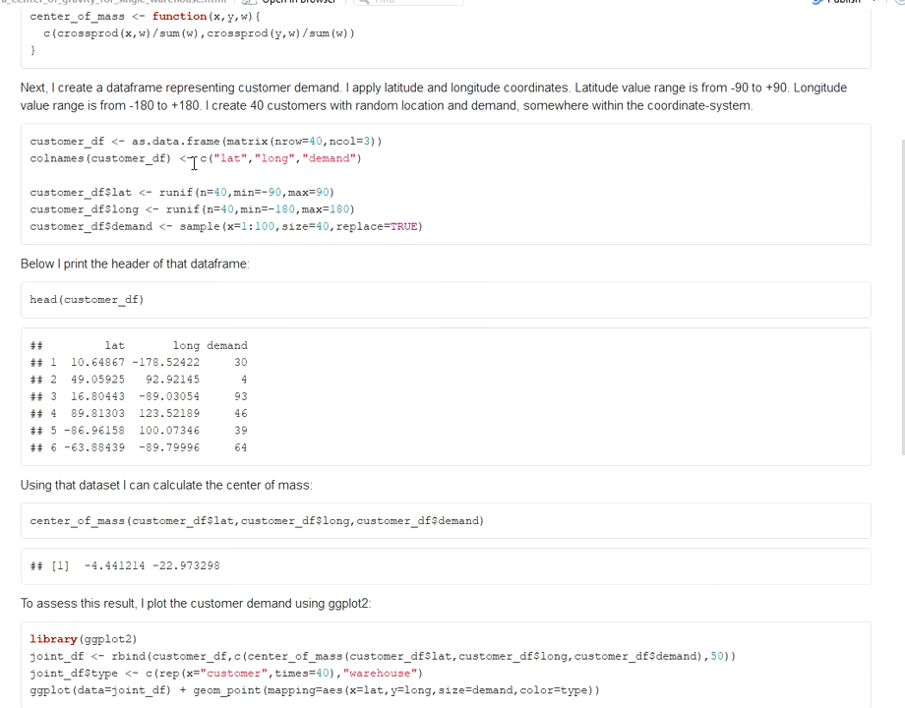
mouse_move(191, 206)
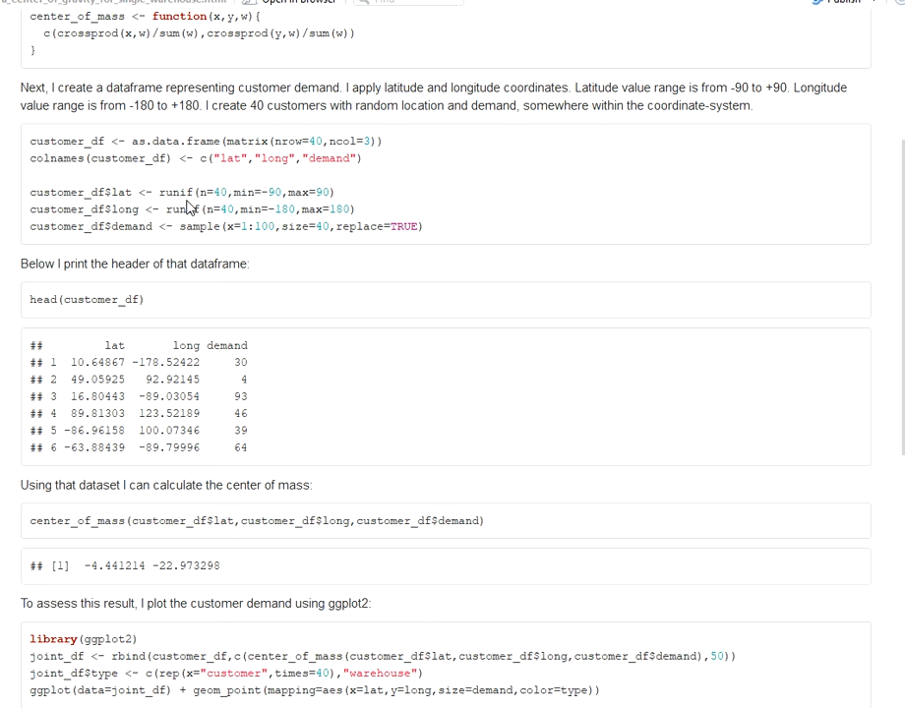
mouse_move(181, 139)
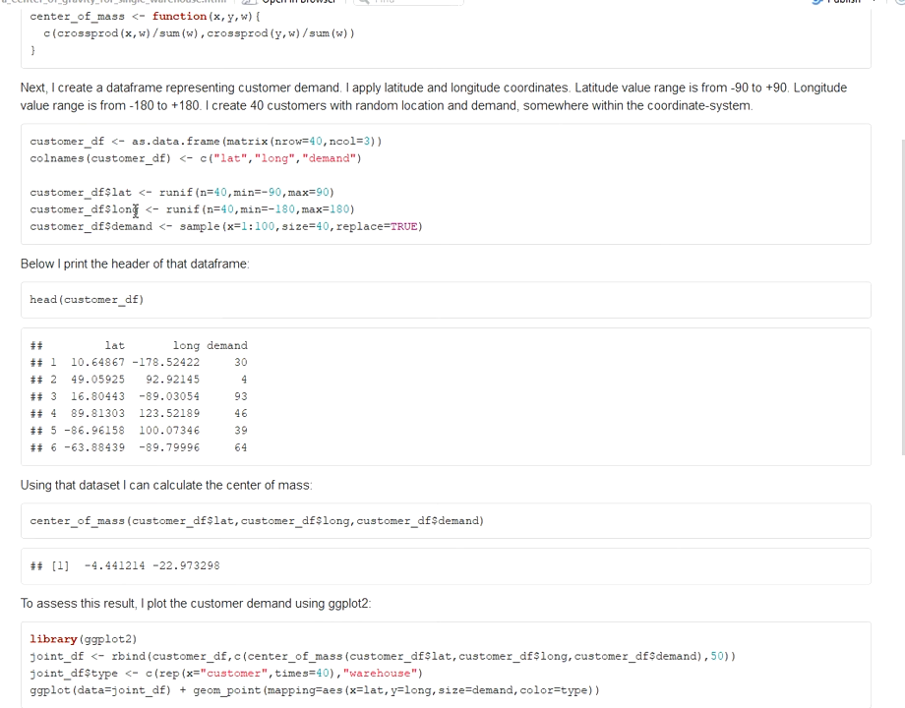
double_click(126, 226)
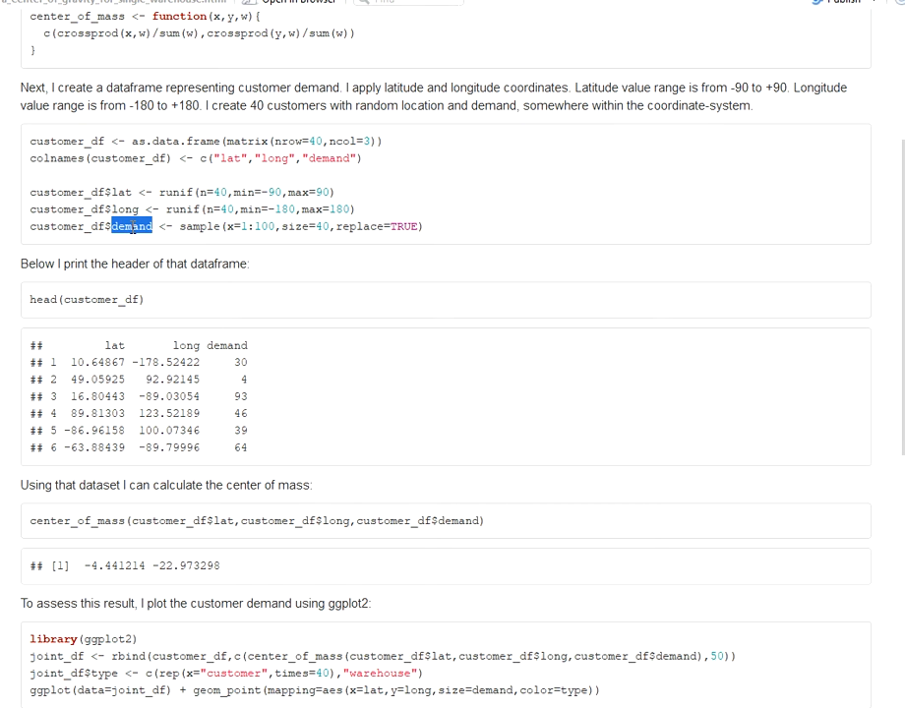
mouse_move(155, 316)
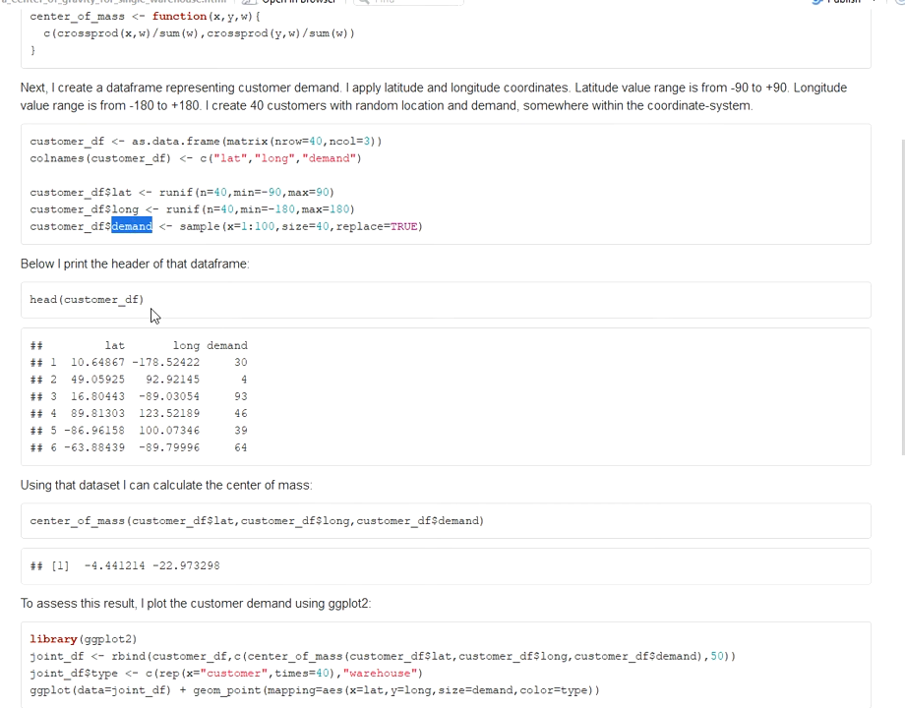
mouse_move(226, 403)
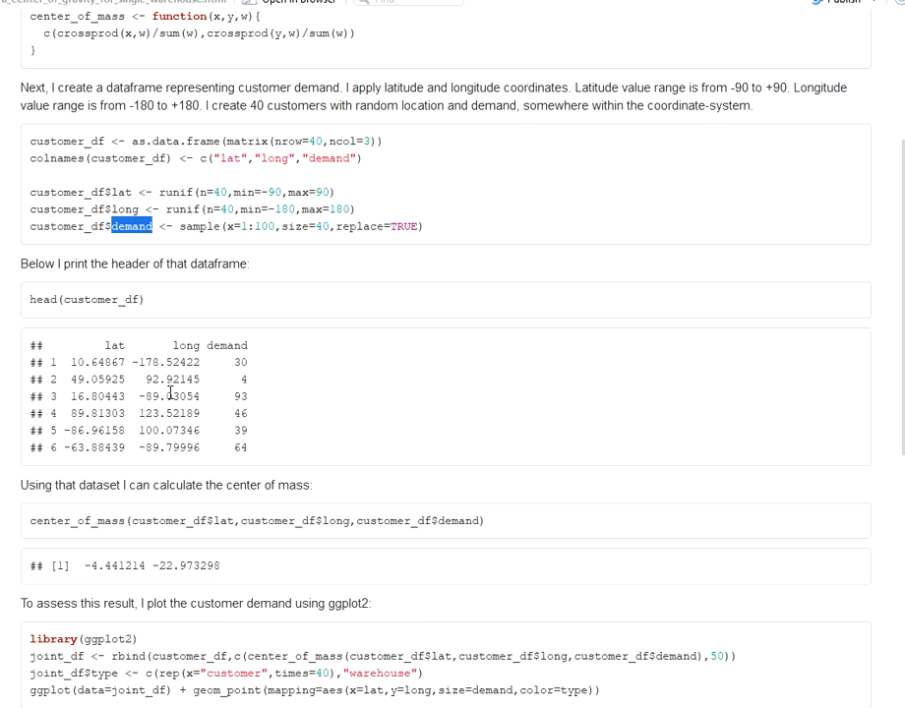
scroll("down", 3)
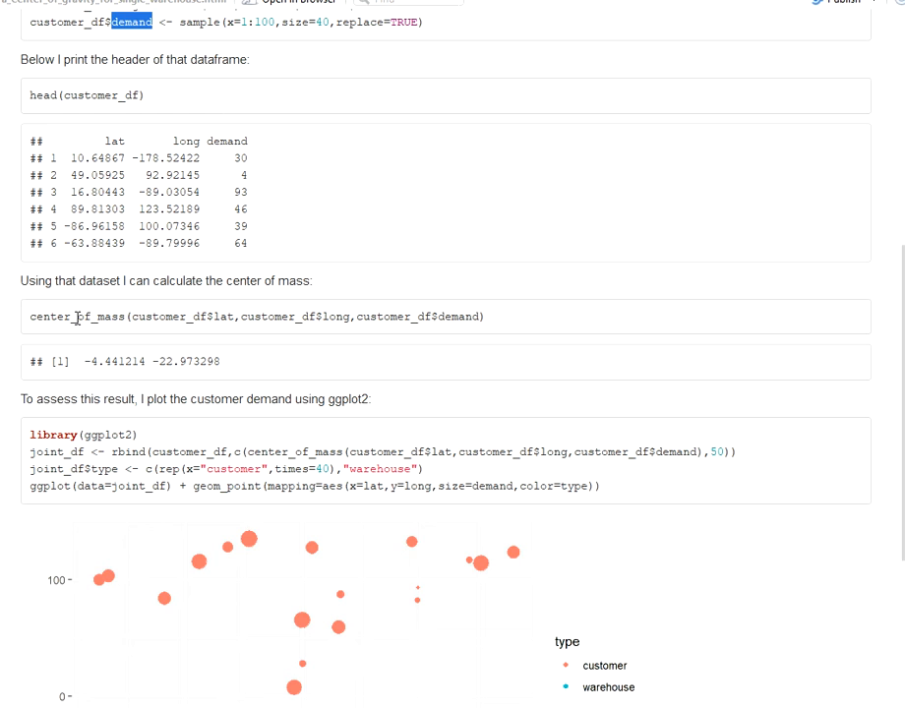
mouse_move(204, 258)
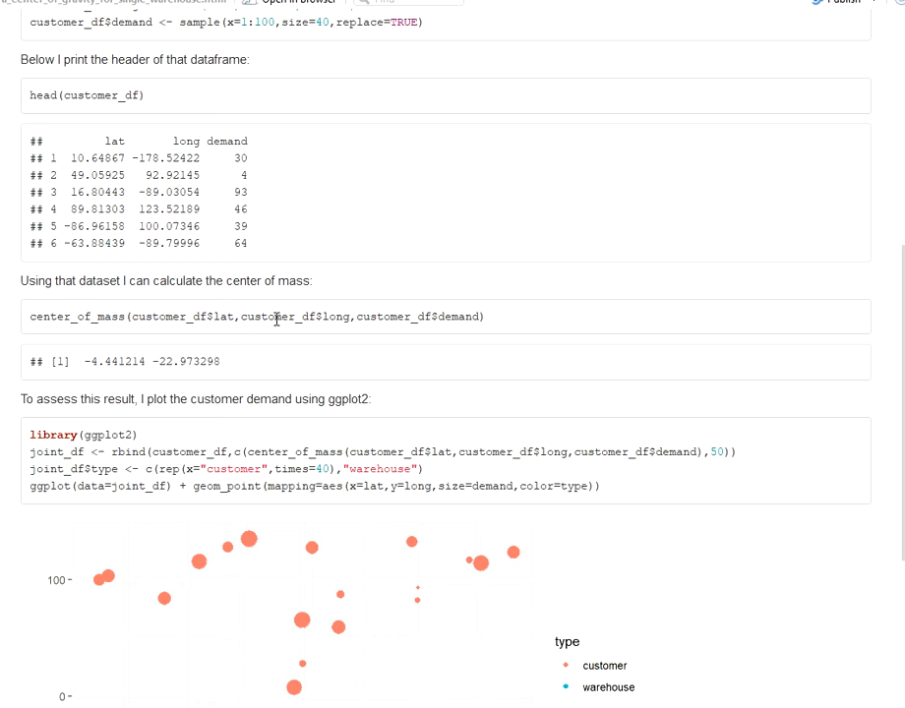
mouse_move(412, 316)
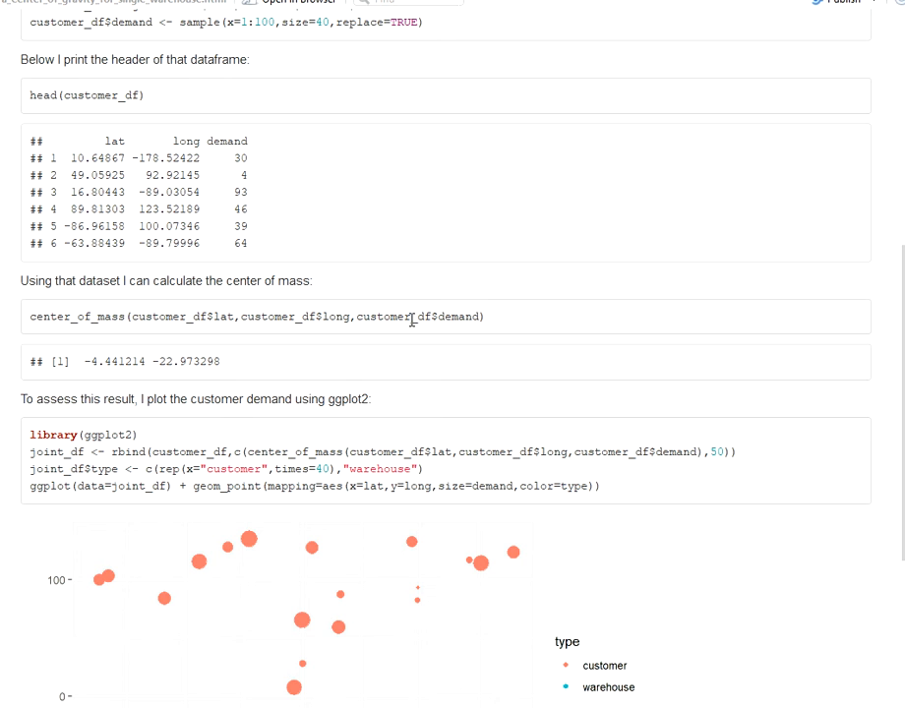
mouse_move(148, 392)
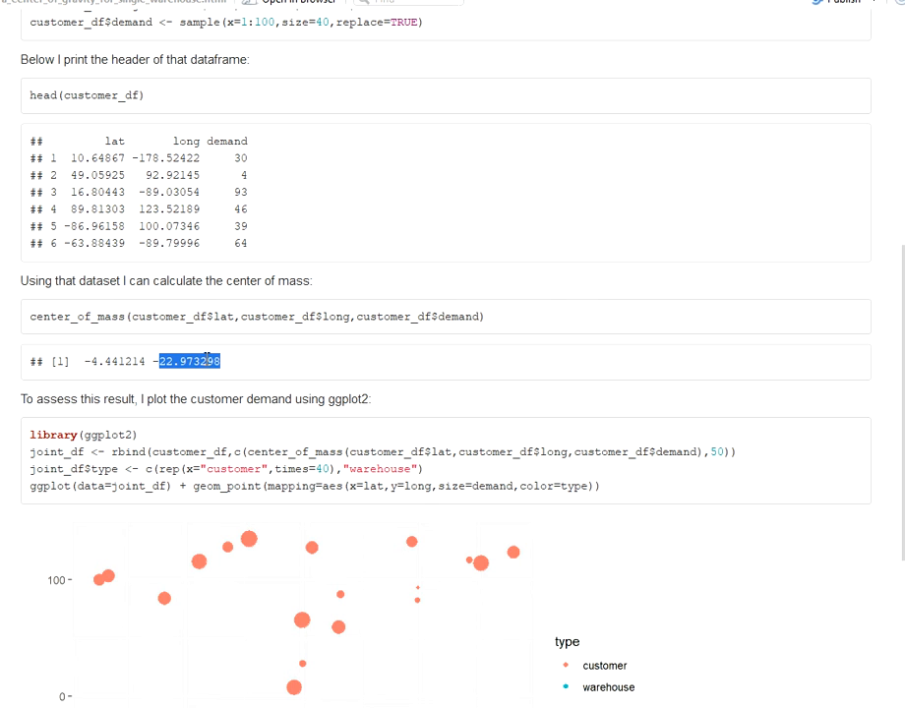
scroll("down", 3)
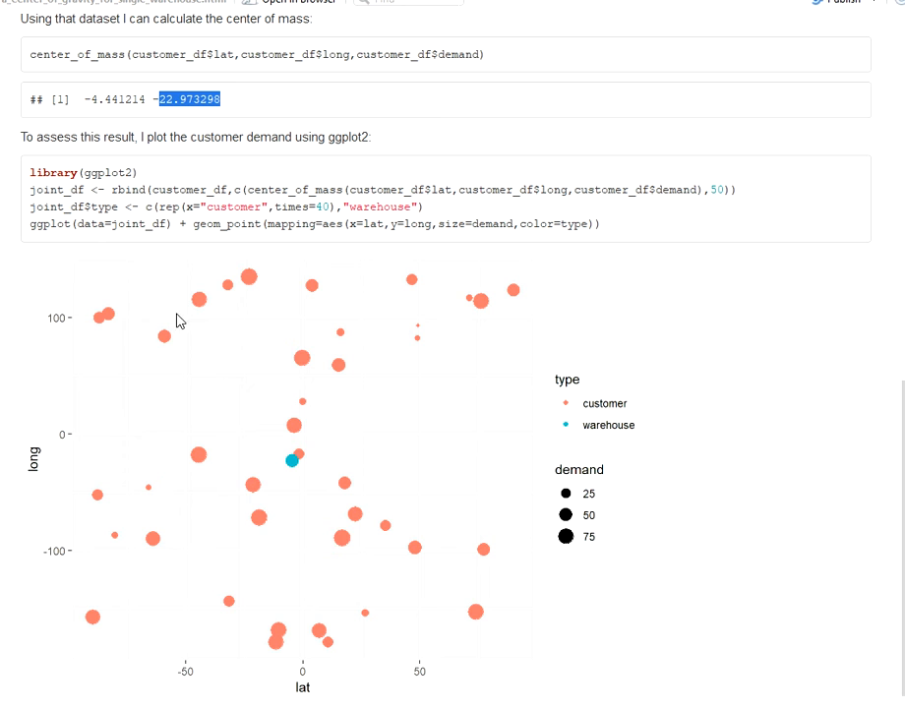
mouse_move(145, 388)
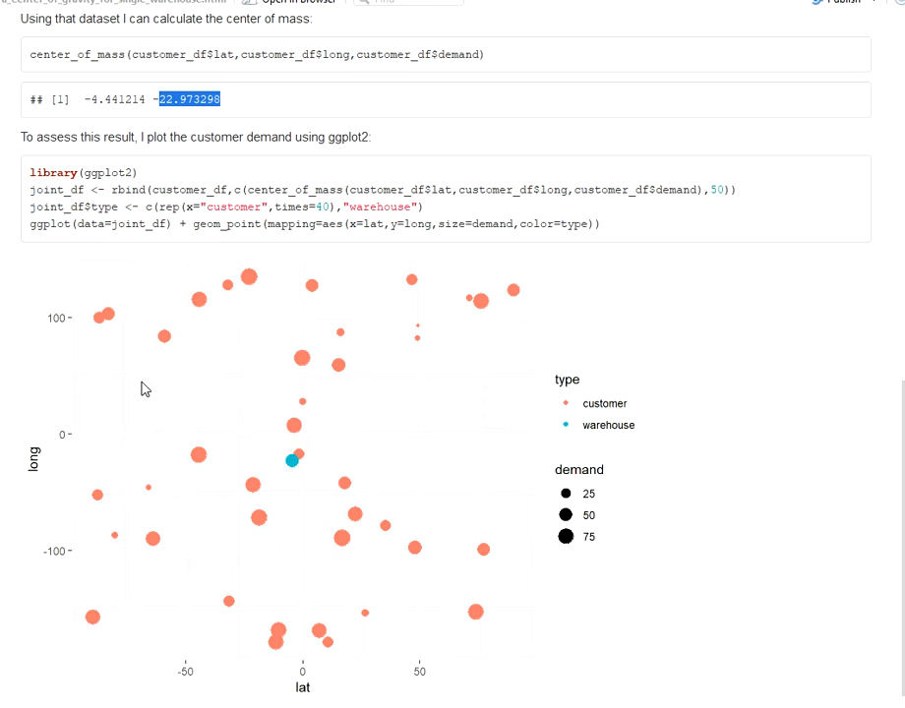
mouse_move(309, 516)
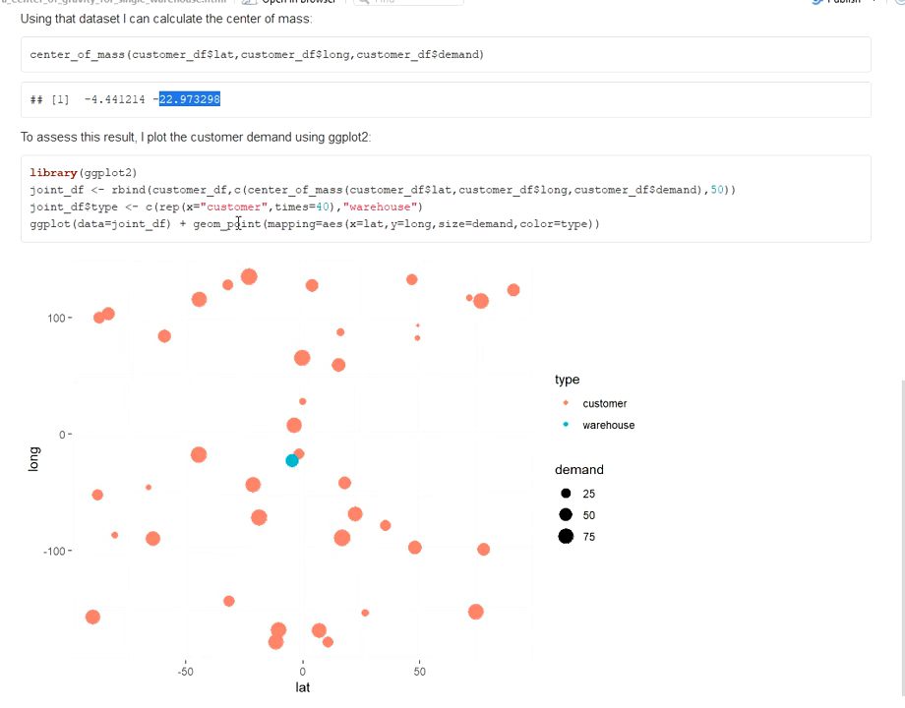
mouse_move(113, 349)
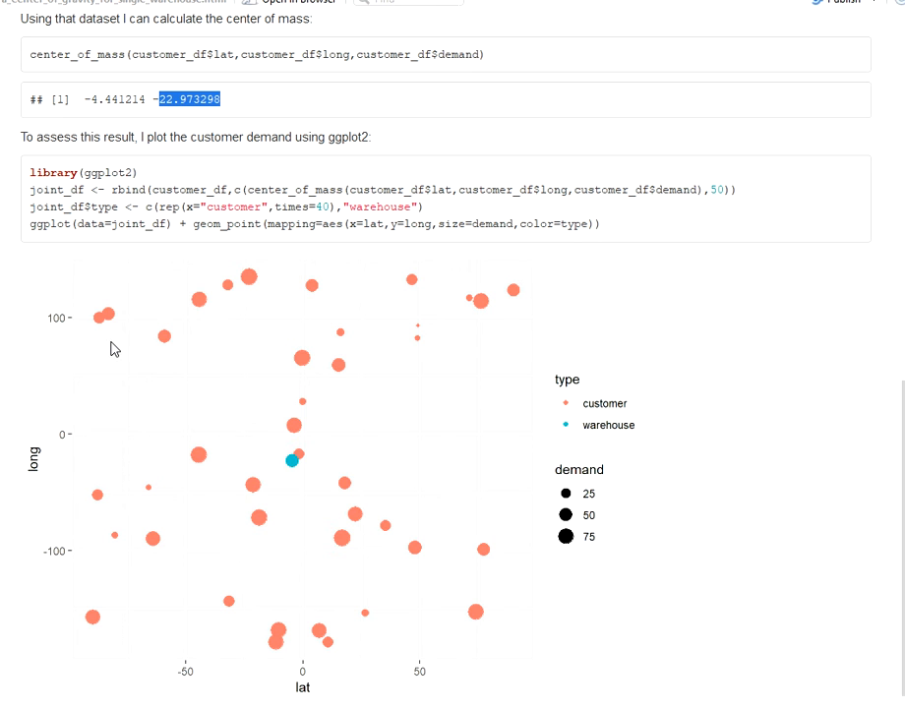
mouse_move(299, 472)
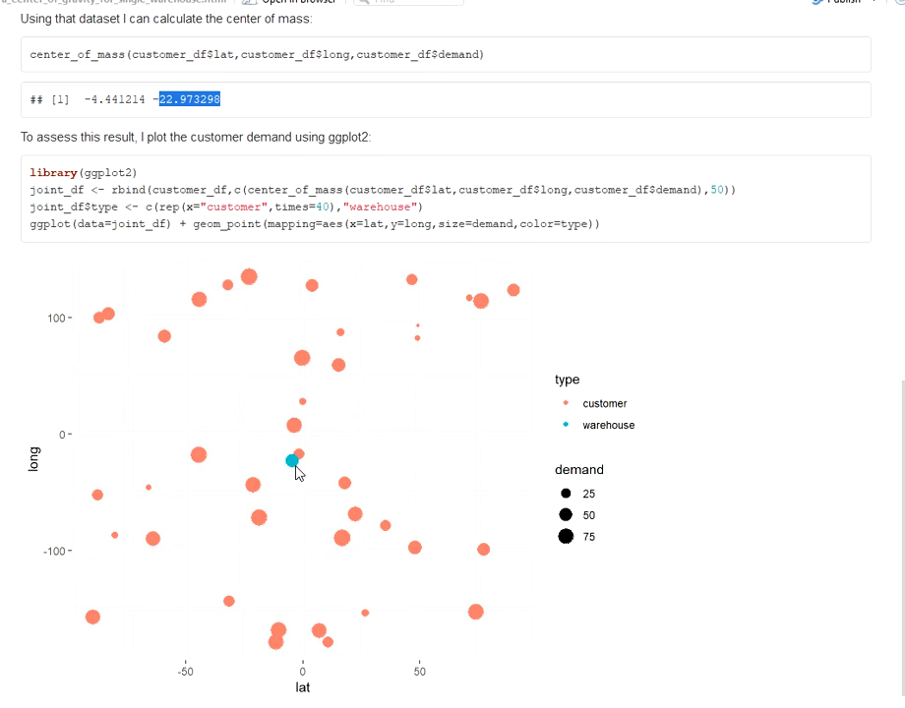
mouse_move(313, 489)
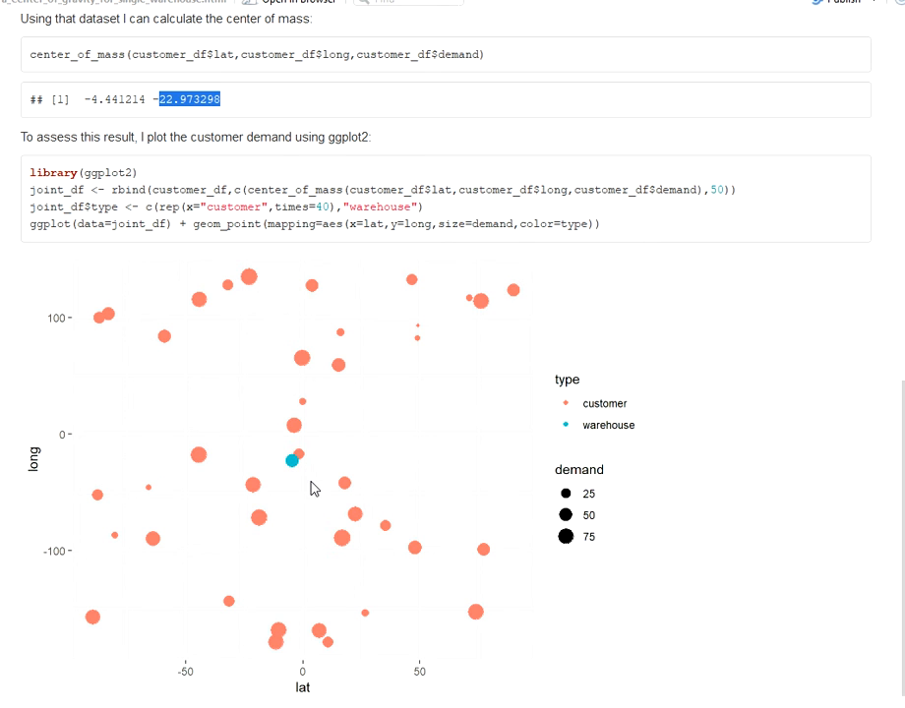